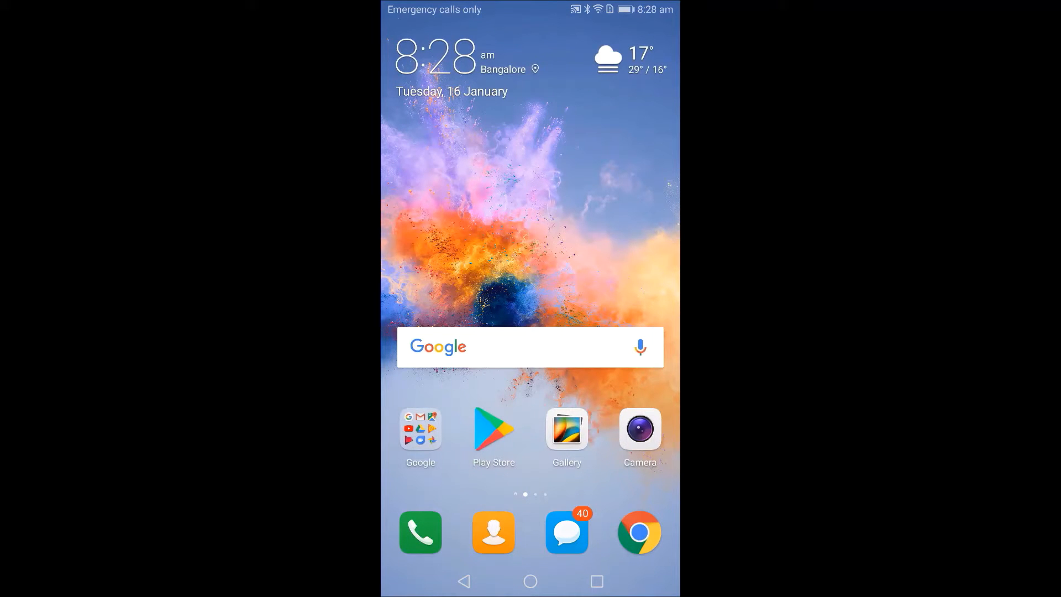
# Step: Move to the home-screen page that holds Settings, Calendar, Clock and Files
pyautogui.hscroll(-3)
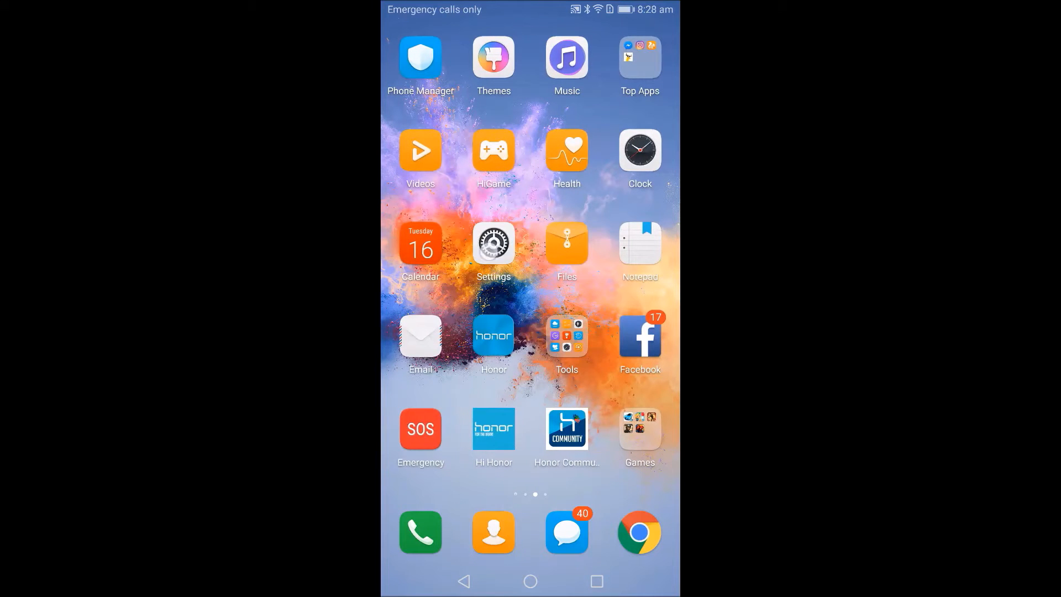
# Step: Launch the Settings app and bring the quick settings shade down over it
pyautogui.click(493, 245)
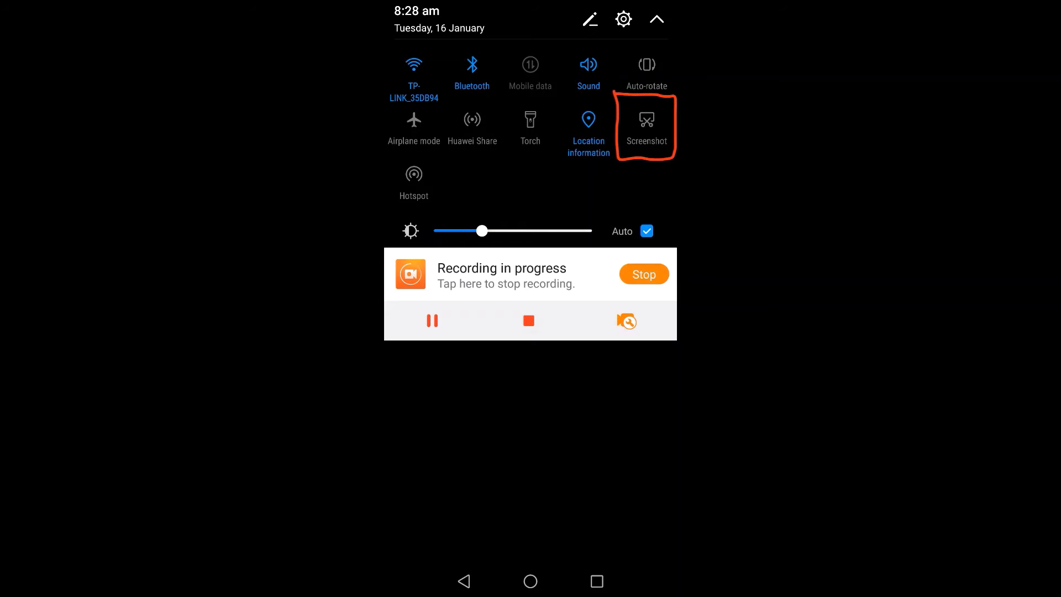
# Step: Capture a scrolling long screenshot of the Settings page from the Screenshot tile
pyautogui.click(646, 126)
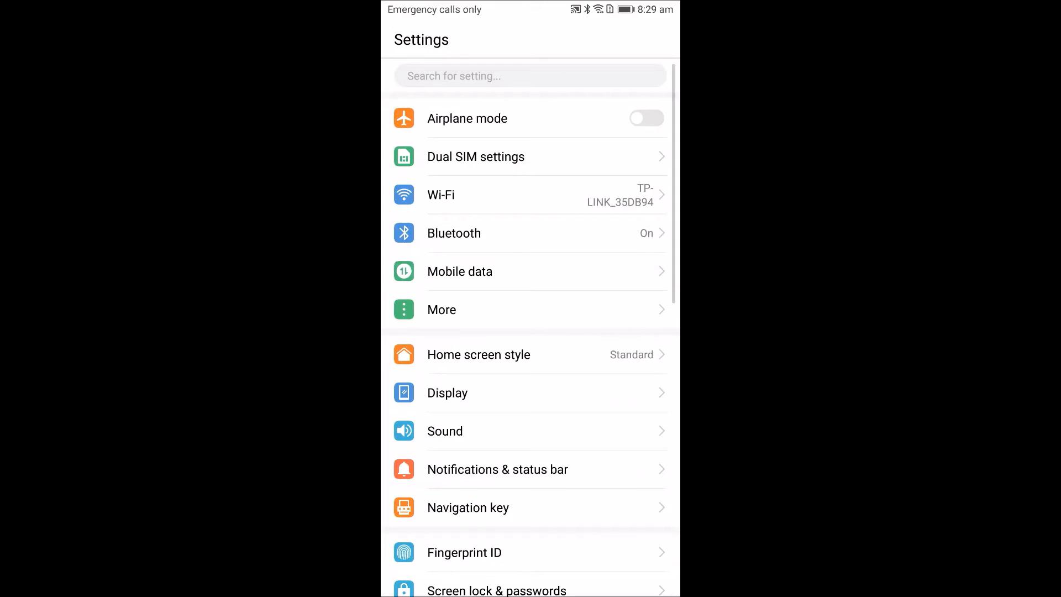
pyautogui.scroll(-3)
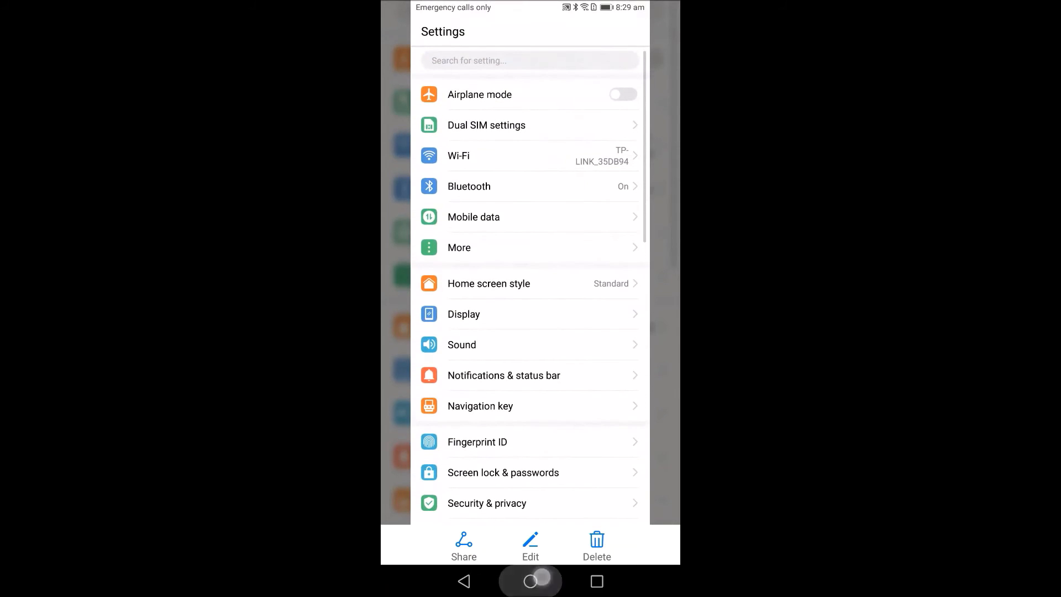
# Step: View the long screenshot in Gallery, then return to the home screen
pyautogui.click(530, 581)
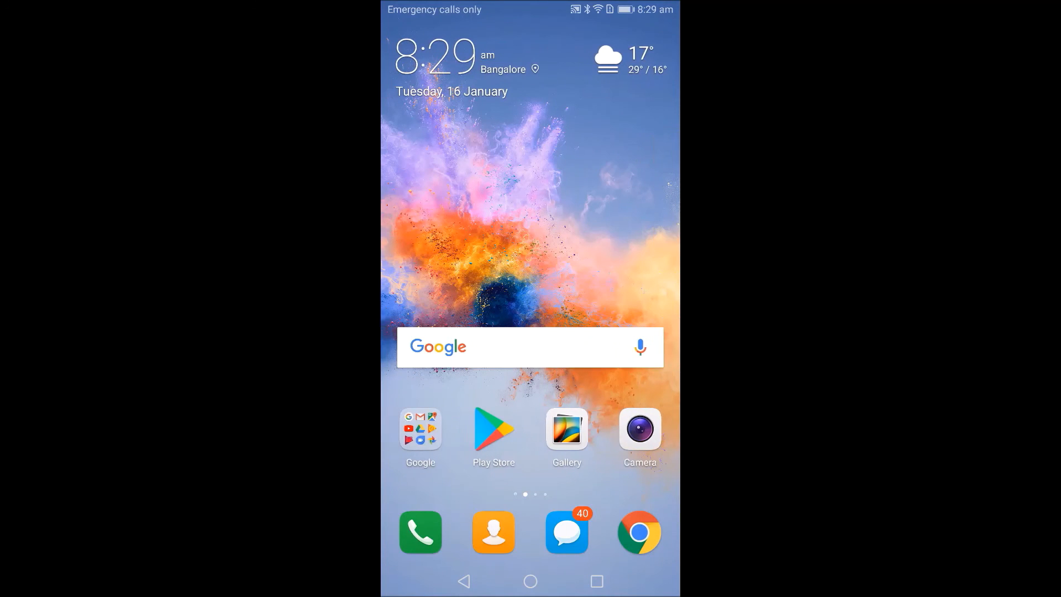
pyautogui.click(566, 430)
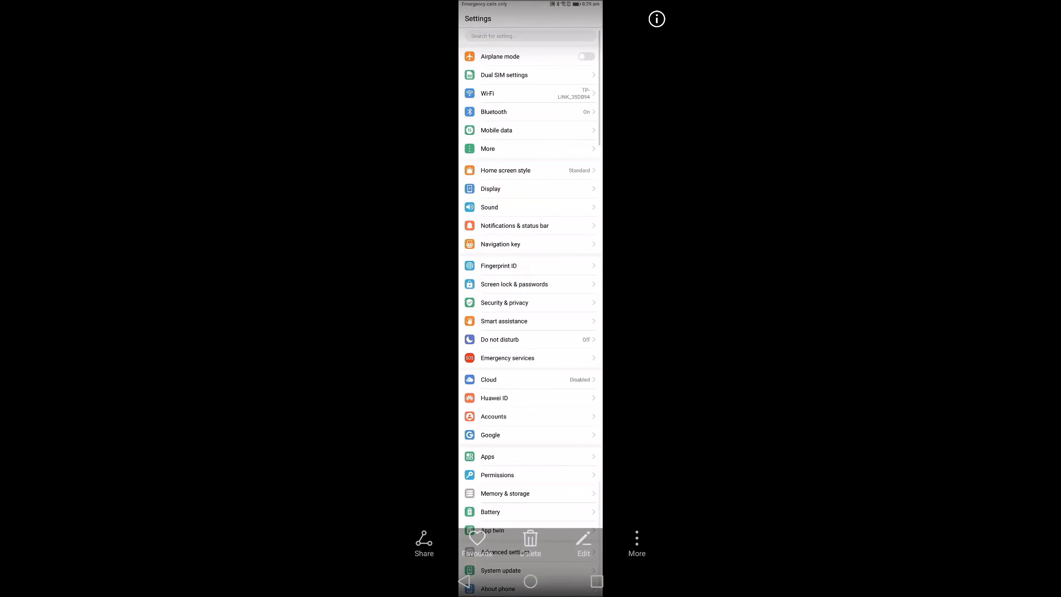
pyautogui.click(530, 581)
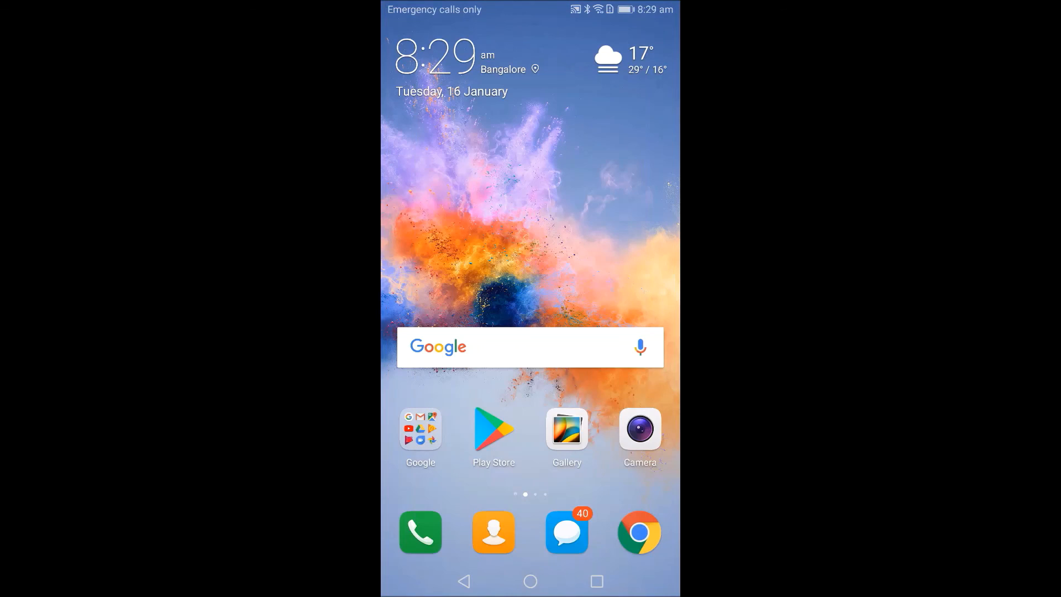